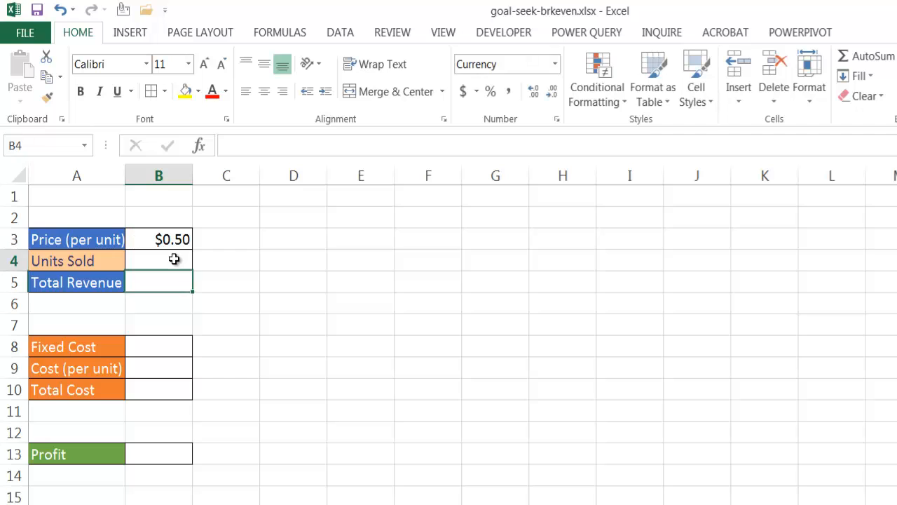
Enter the Total Revenue formula =B3*B4 in cell B5.
click(158, 282)
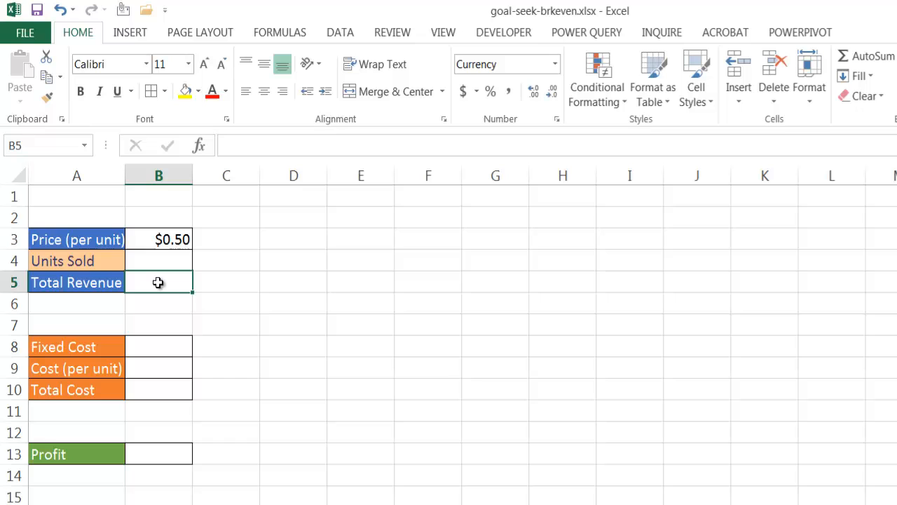
text(=)
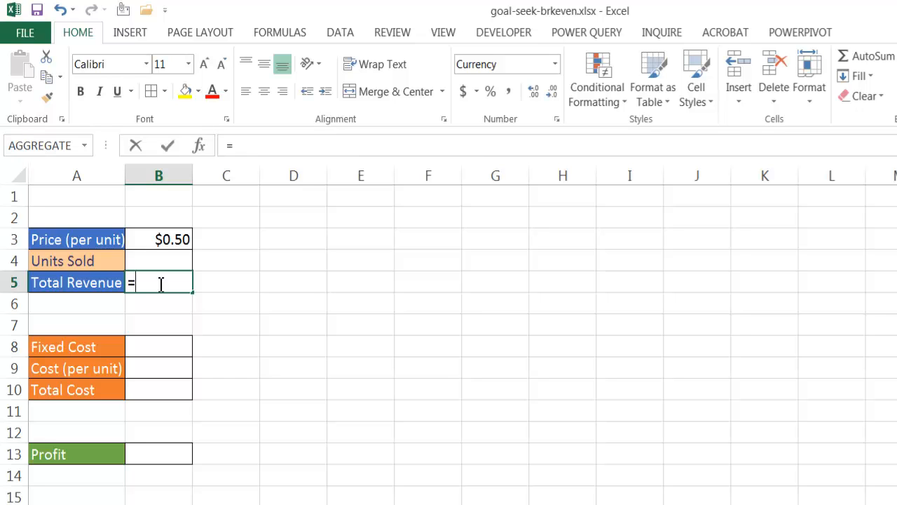
click(158, 239)
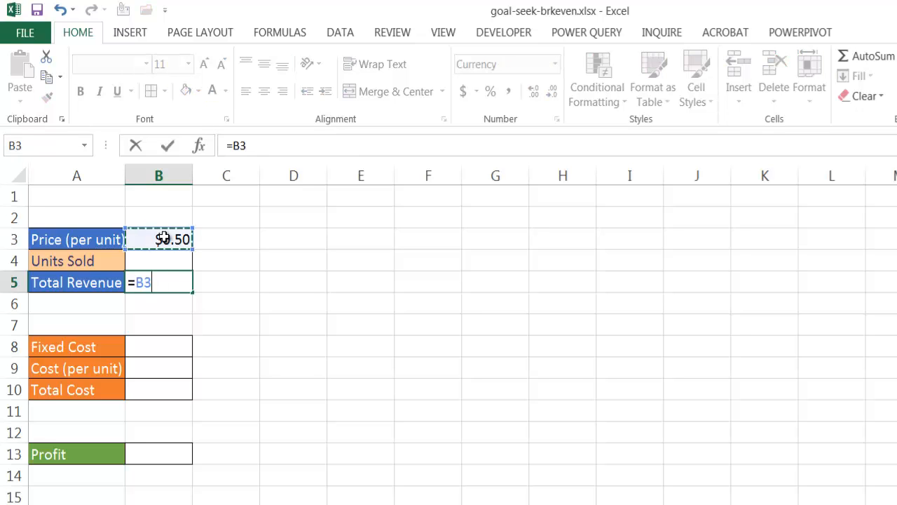
text(*)
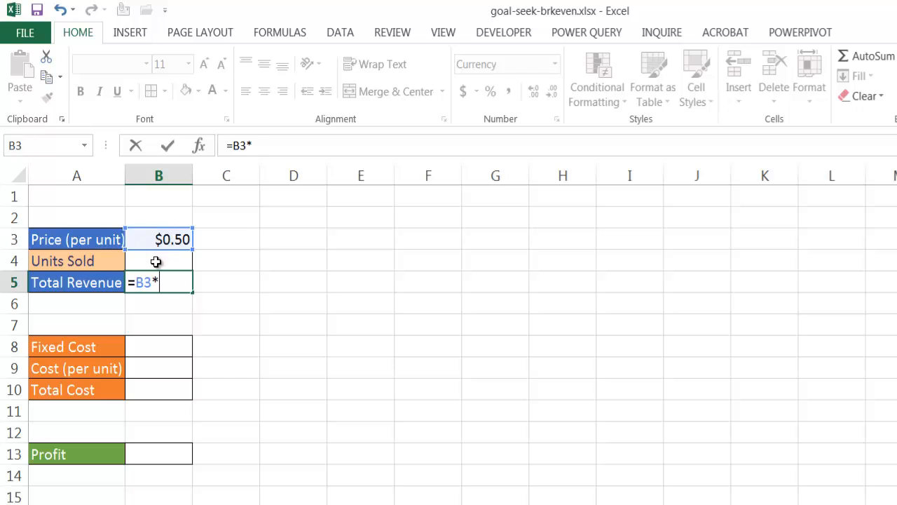
key(Return)
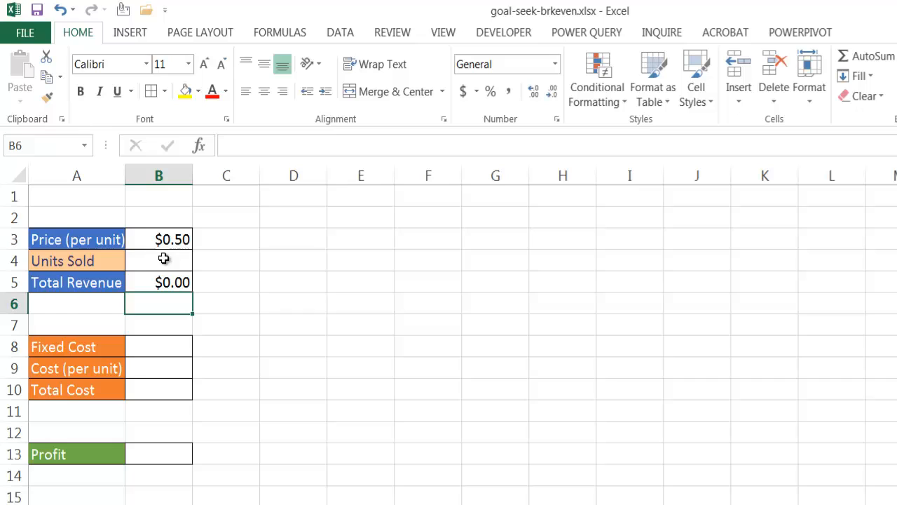
mouse_move(173, 283)
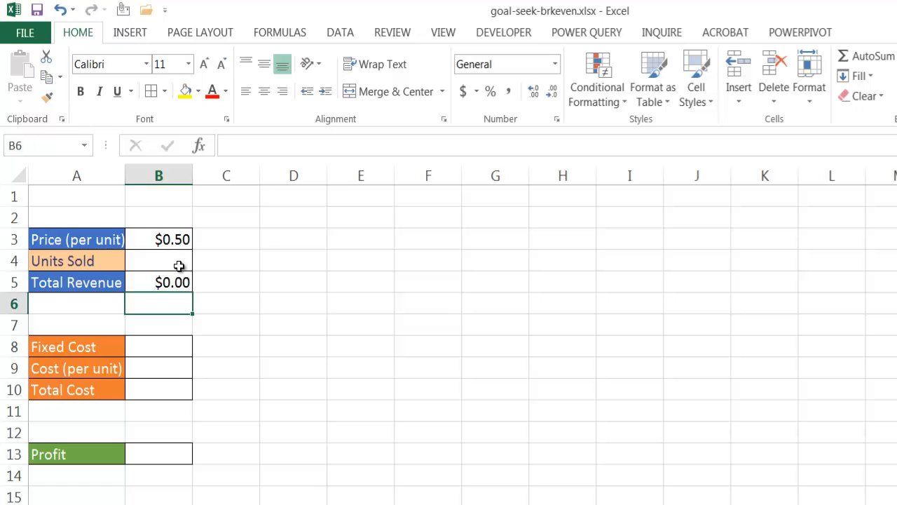
mouse_move(168, 347)
text(4)
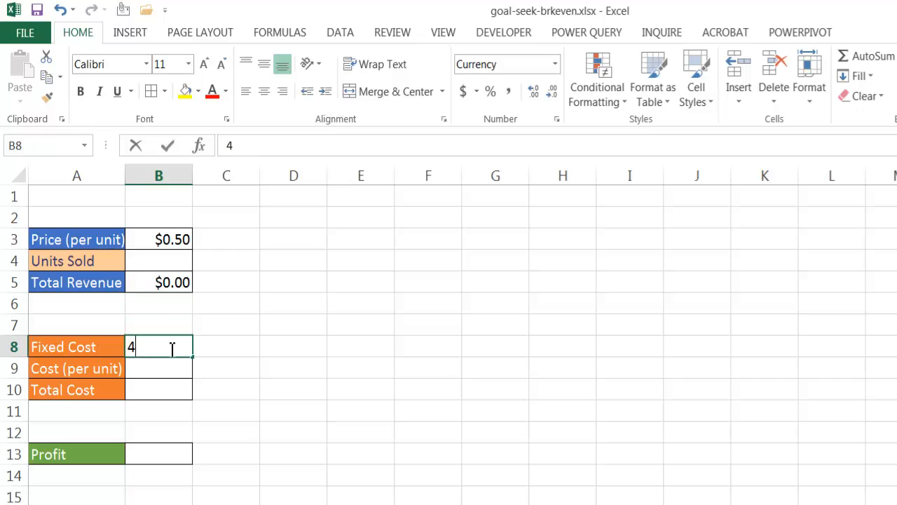
Enter 400.00 as Fixed Cost in B8 and .35 as Cost per unit in B9.
text(00.00)
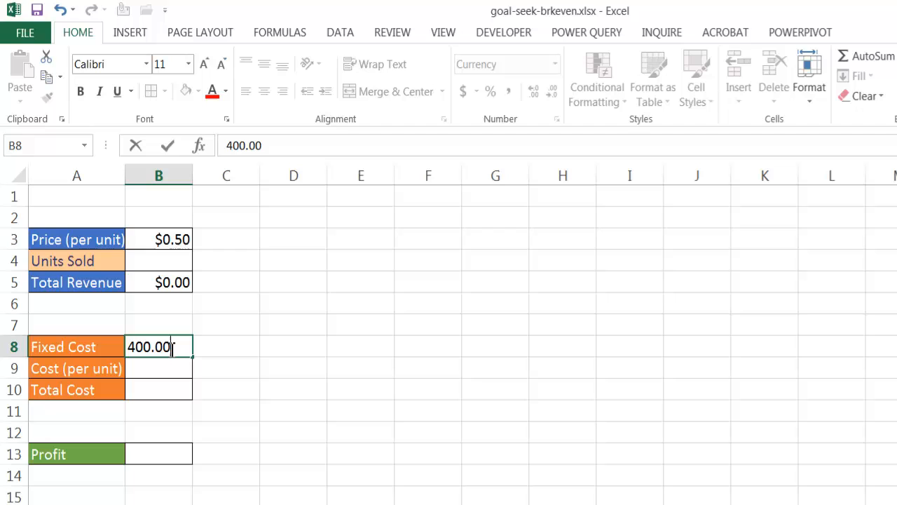
key(Return)
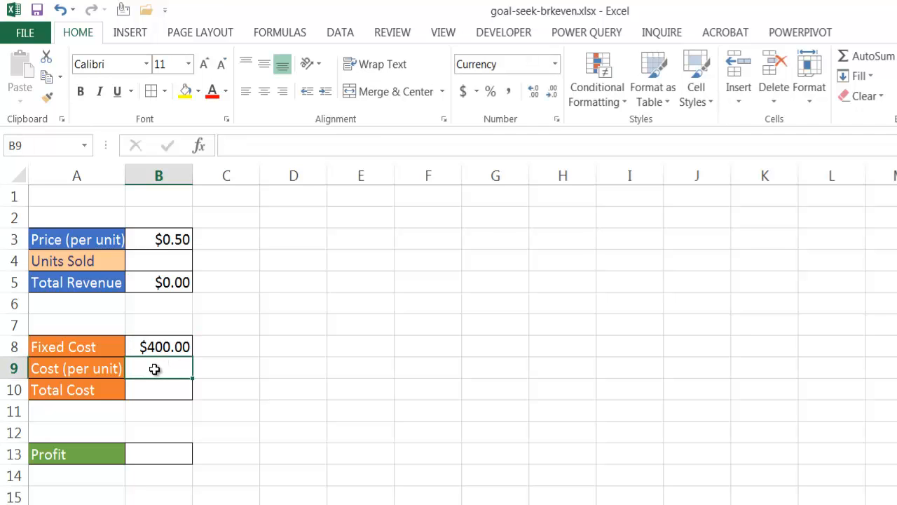
text(.3)
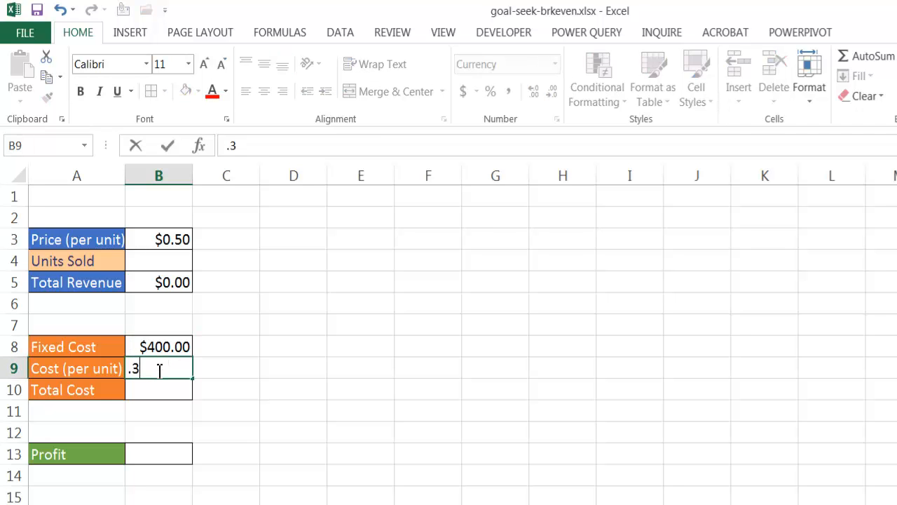
key(Return)
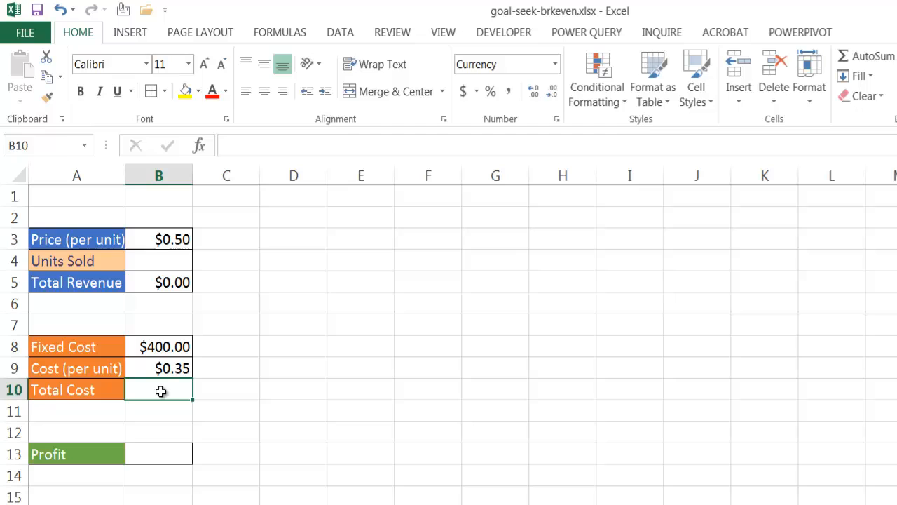
Enter the Total Cost formula =B8+(B9*B4) in cell B10.
text(=B8)
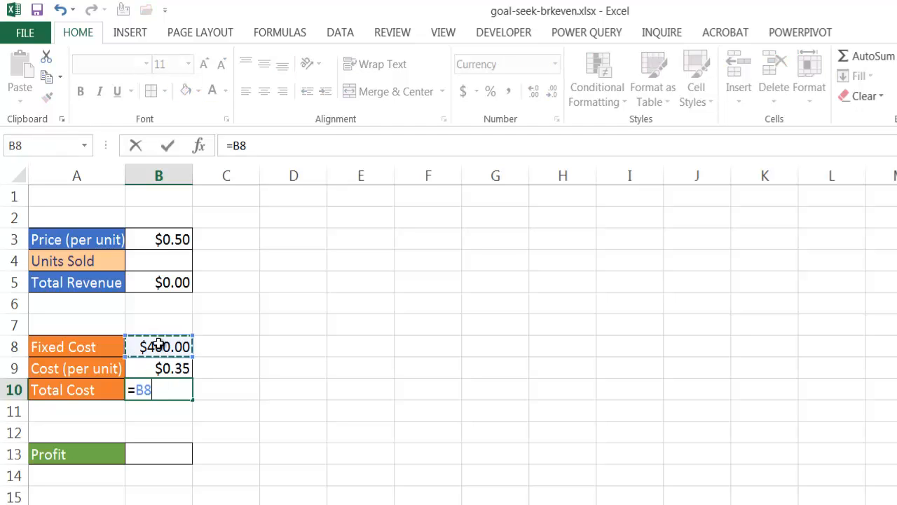
text(+)
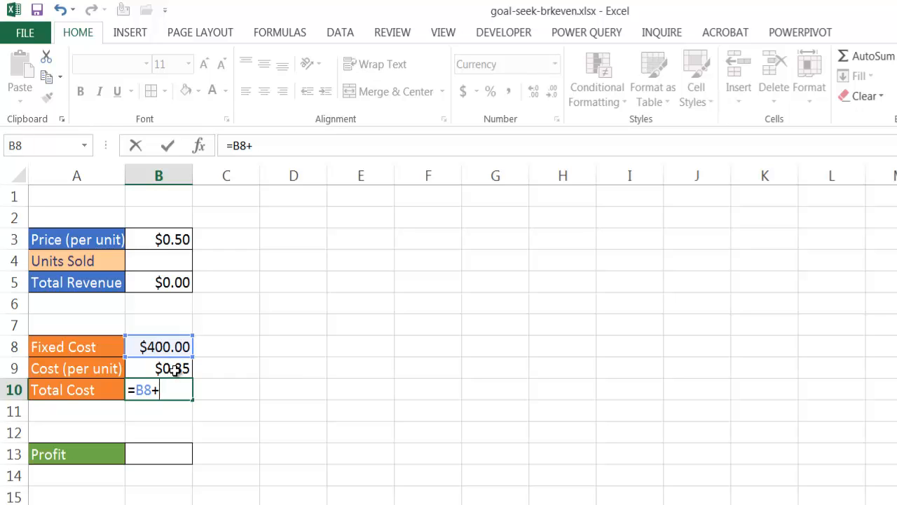
text((B9*B4)
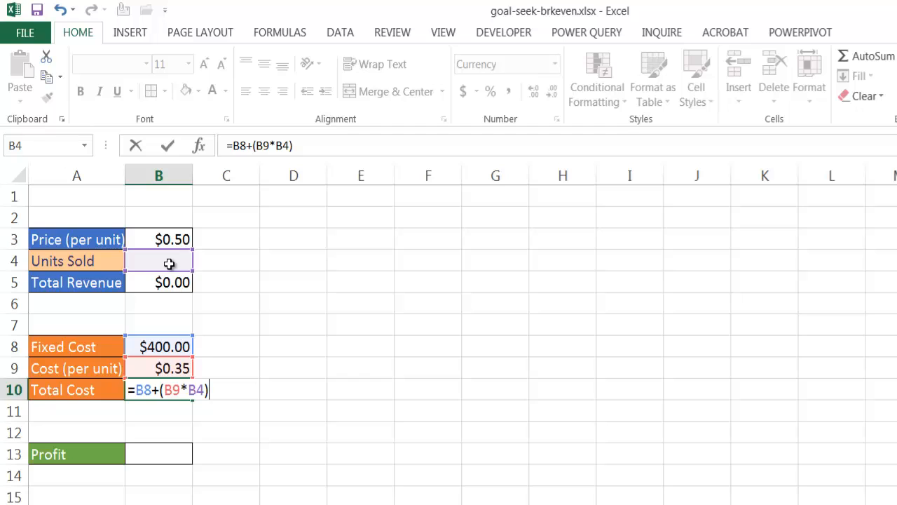
key(Return)
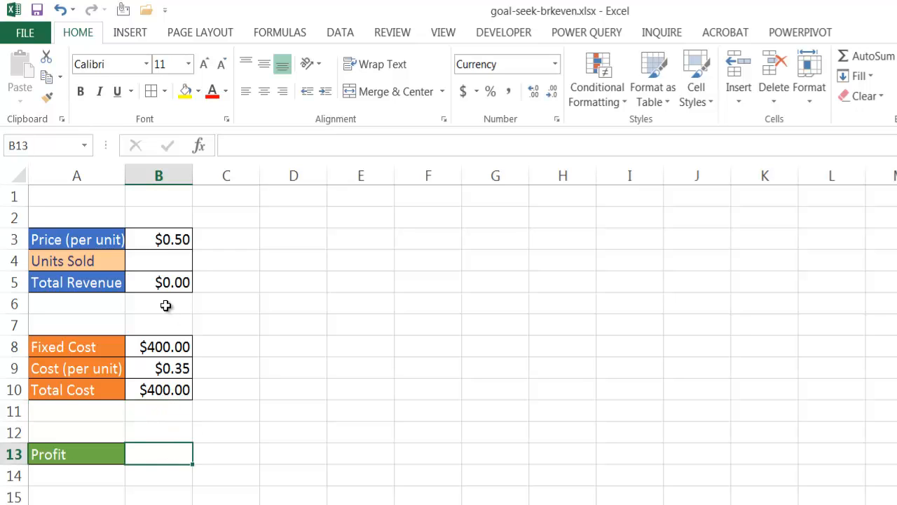
Enter the Profit formula =B5-B10 in cell B13.
text(=)
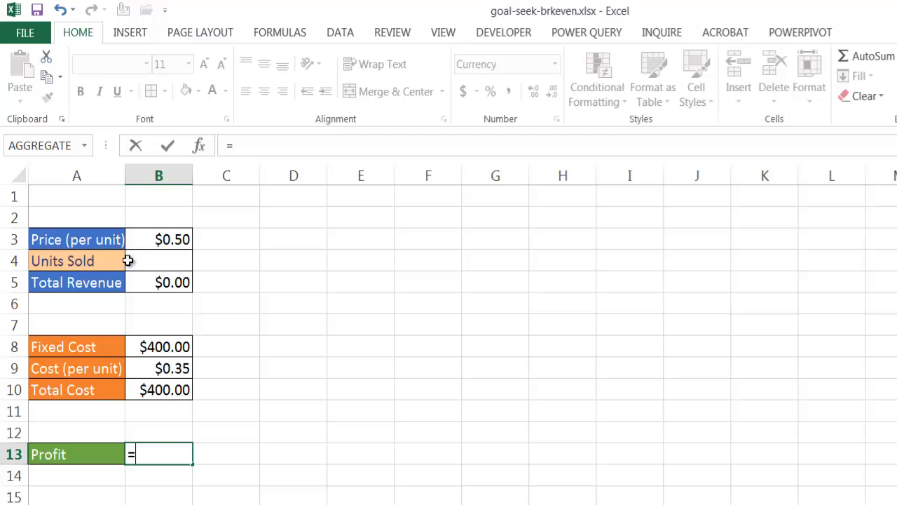
click(157, 282)
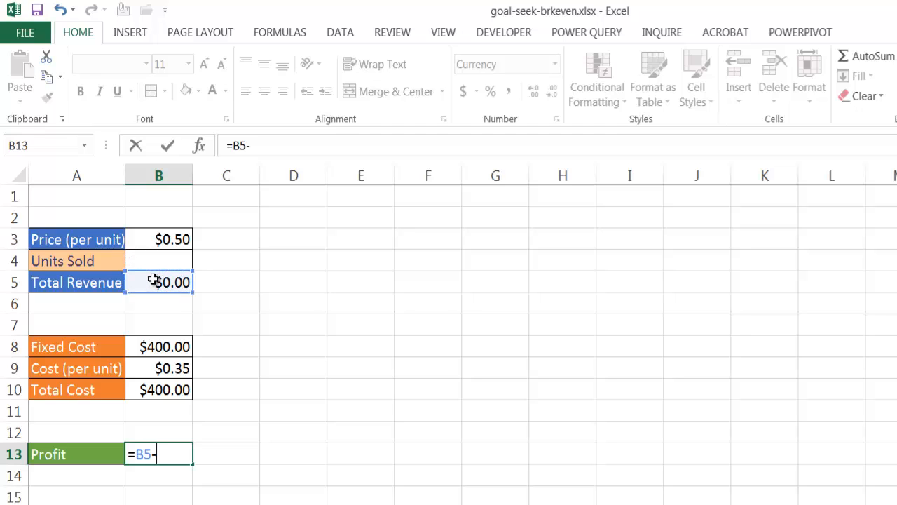
click(164, 390)
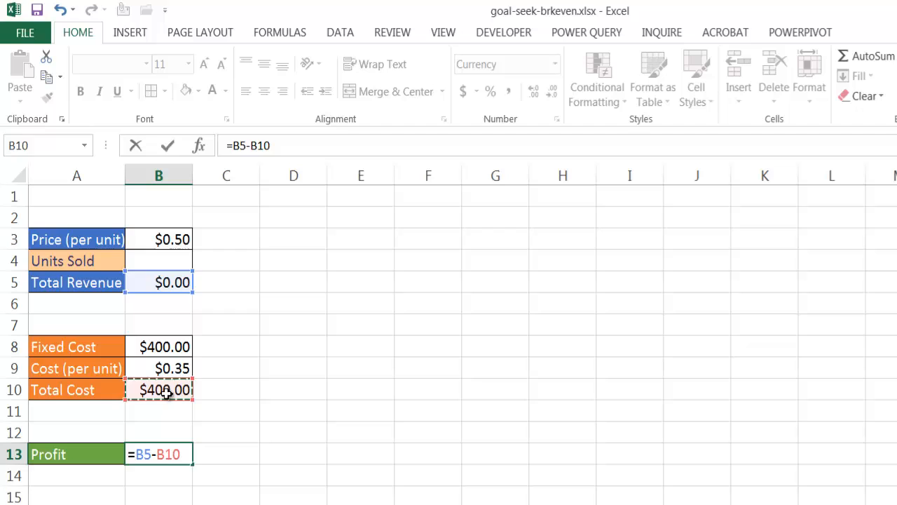
key(Return)
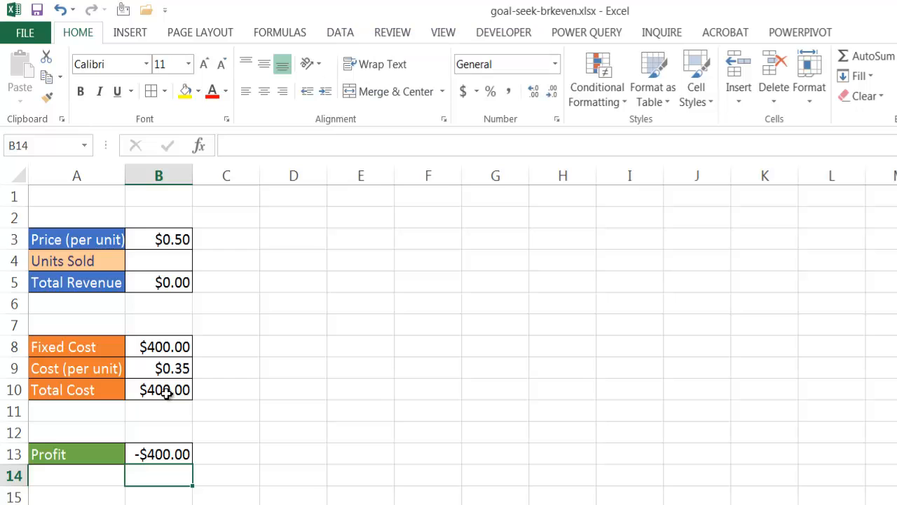
mouse_move(145, 428)
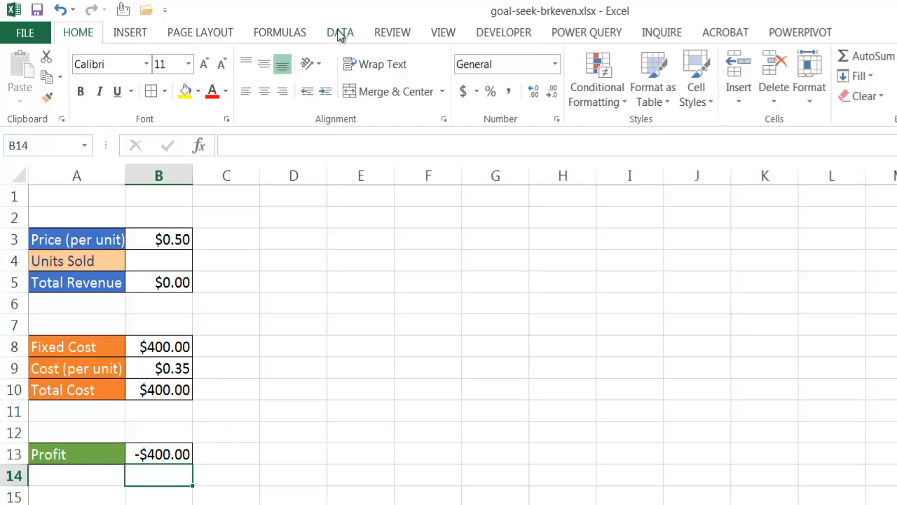
Run Goal Seek to set Profit B13 to 0 by changing Units Sold B4.
click(340, 32)
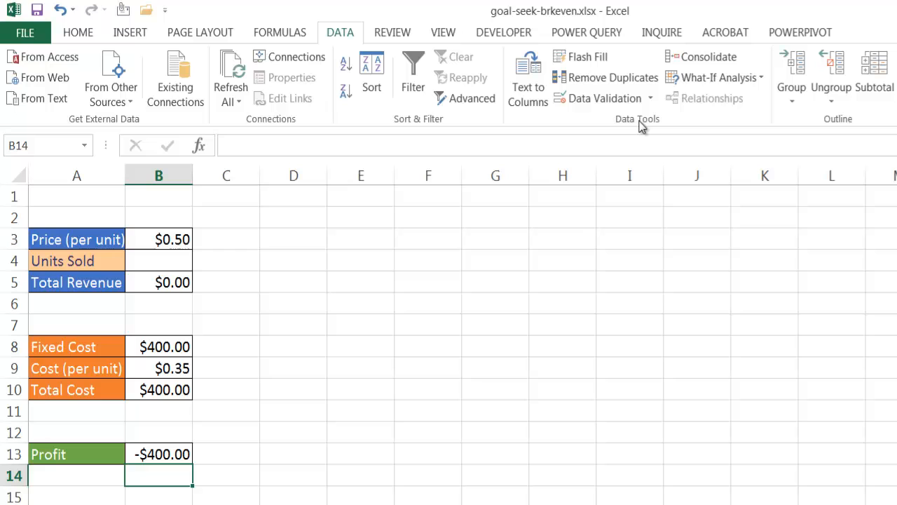
click(715, 77)
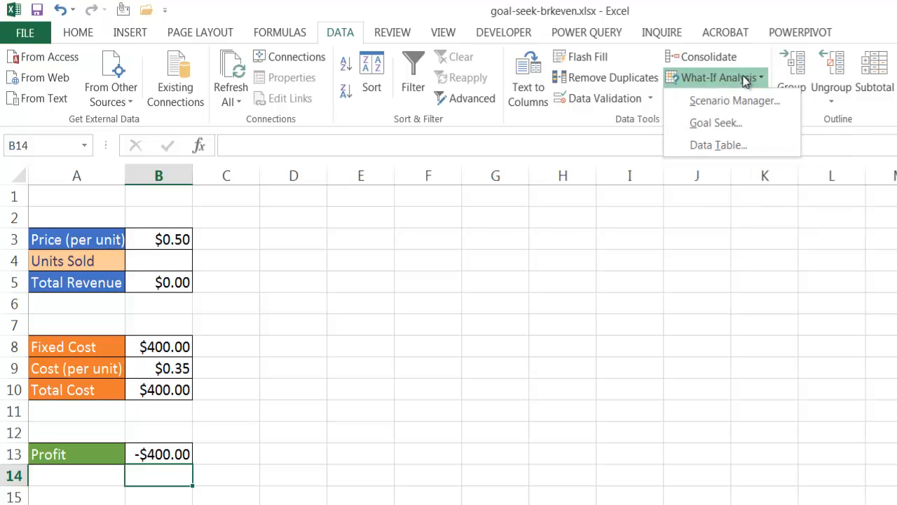
click(715, 122)
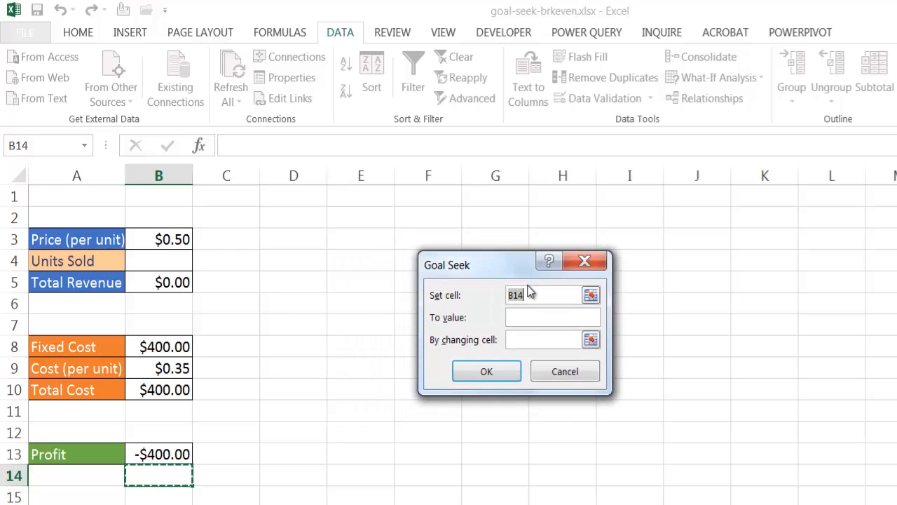
mouse_move(491, 303)
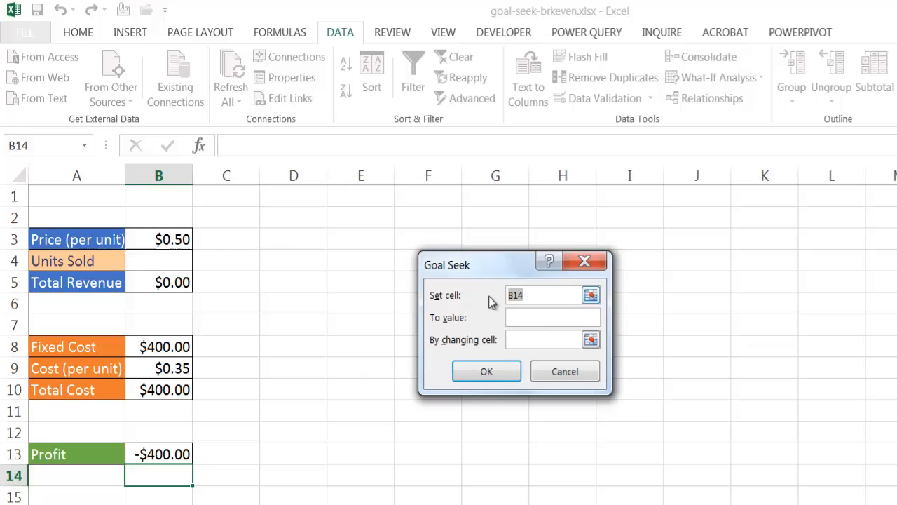
click(158, 454)
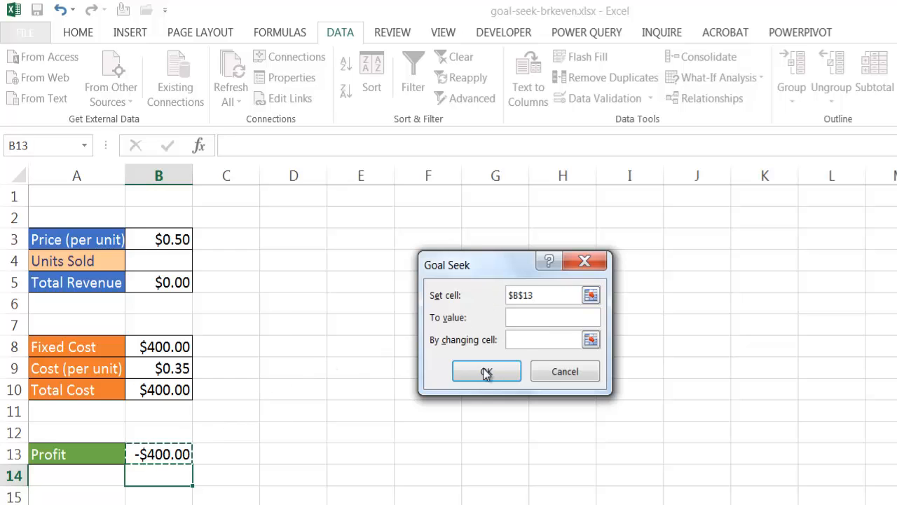
text(0)
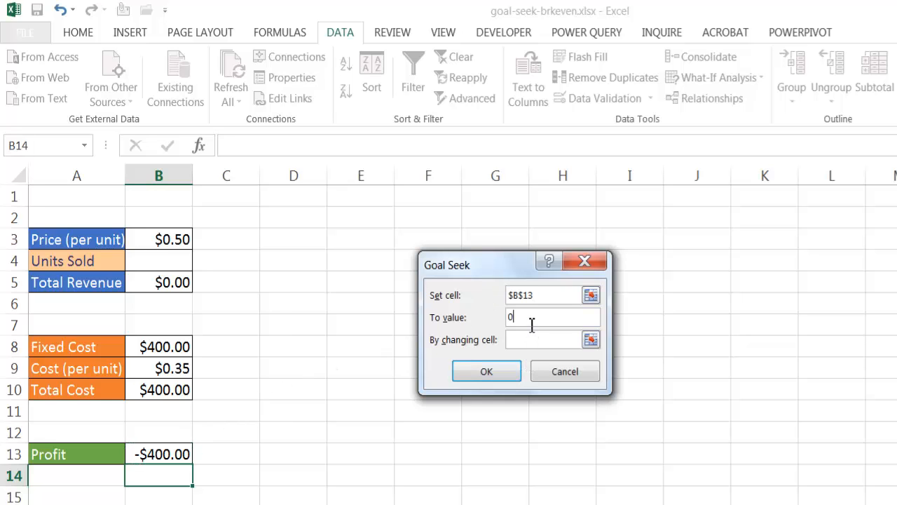
click(543, 339)
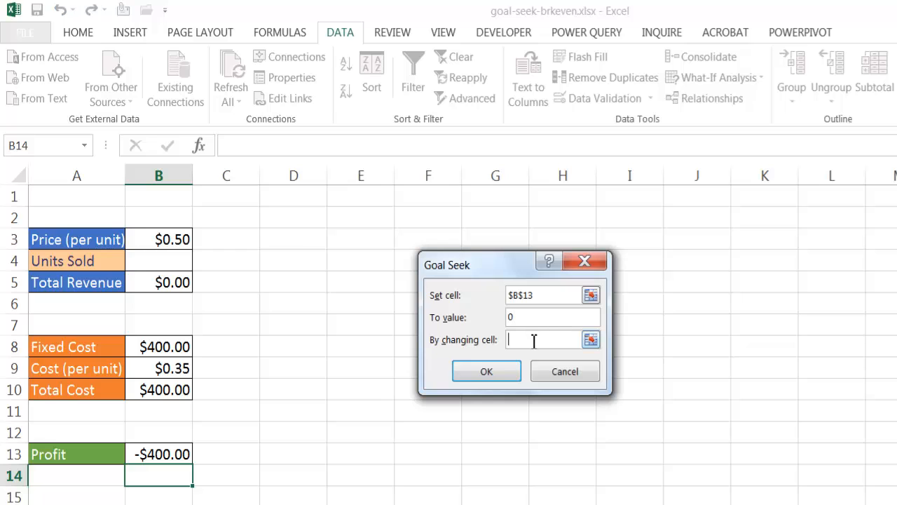
mouse_move(135, 261)
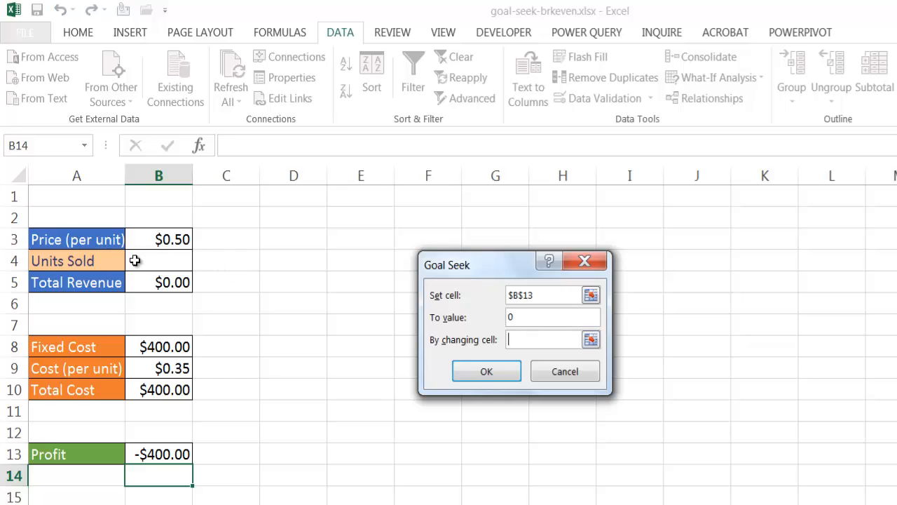
click(157, 260)
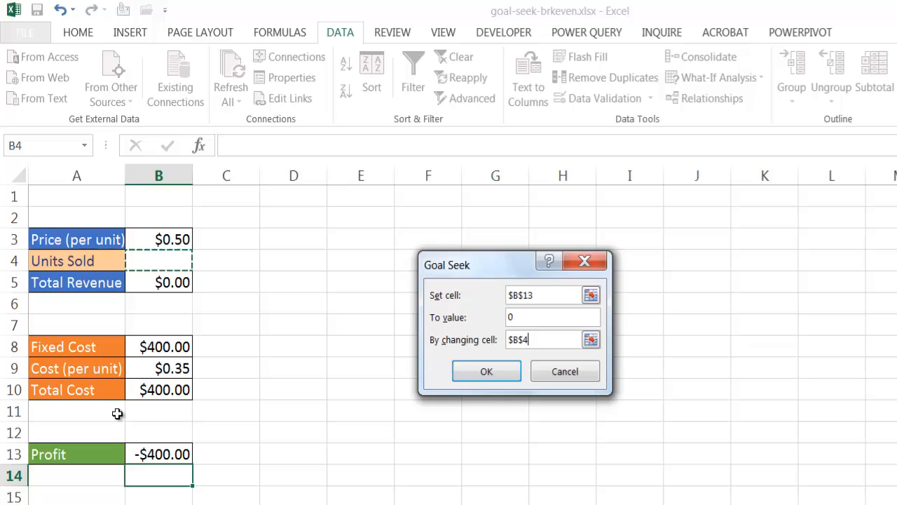
mouse_move(114, 402)
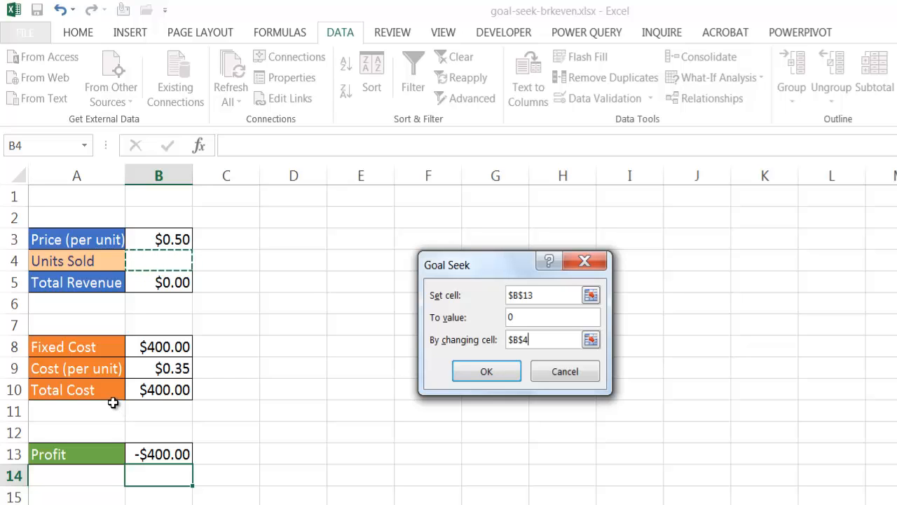
click(486, 371)
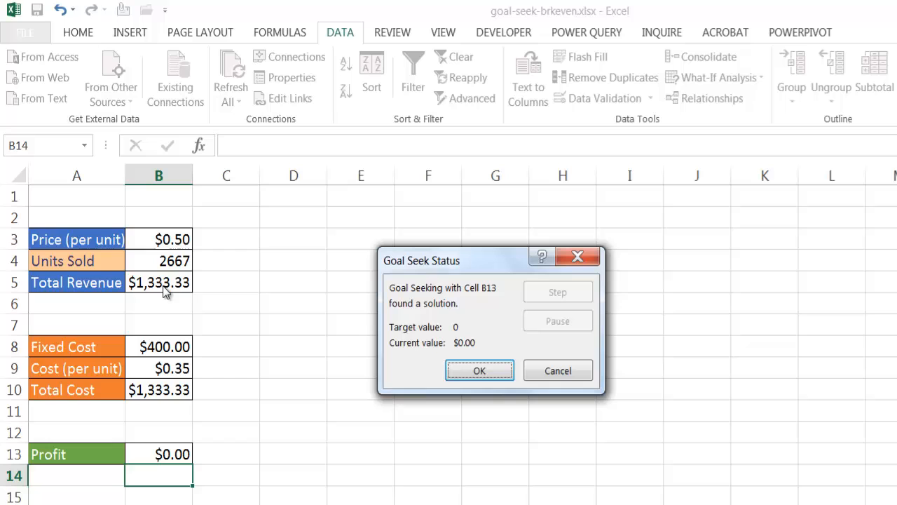
mouse_move(191, 272)
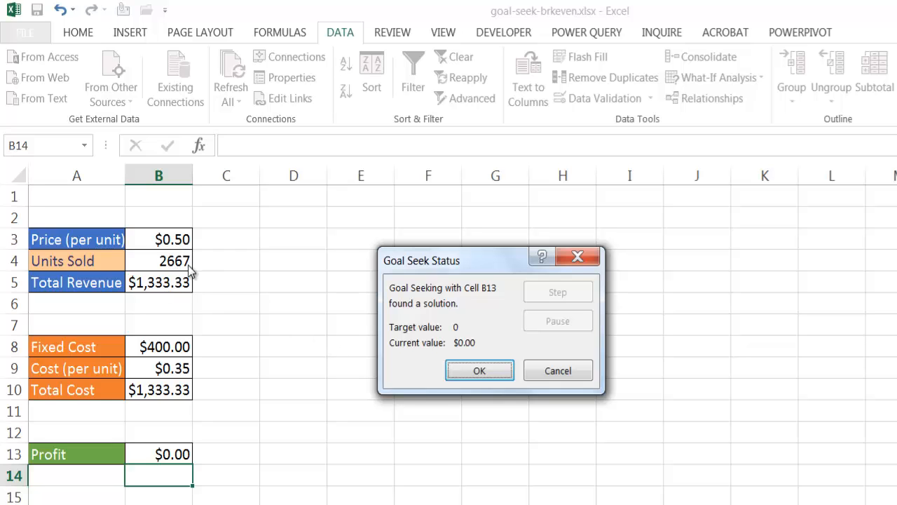
Accept the Goal Seek break-even result of 2667 units at $0.00 profit.
click(479, 370)
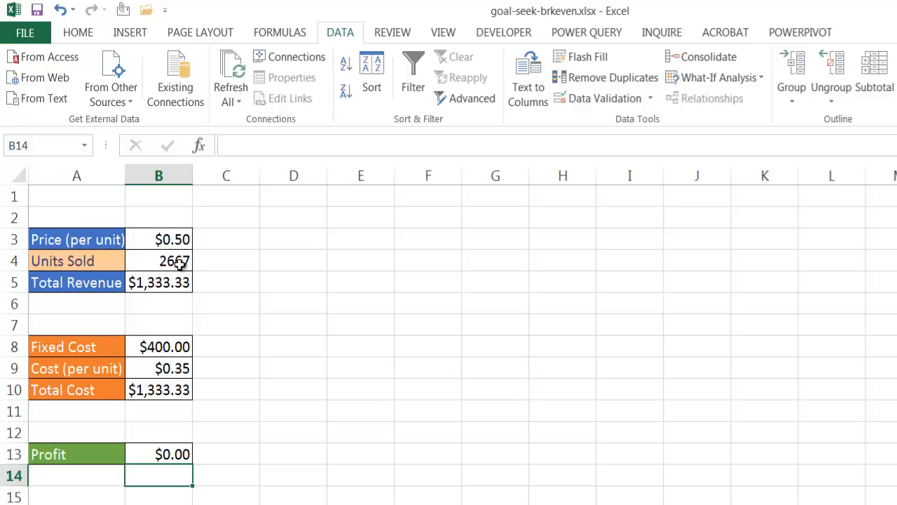
mouse_move(157, 456)
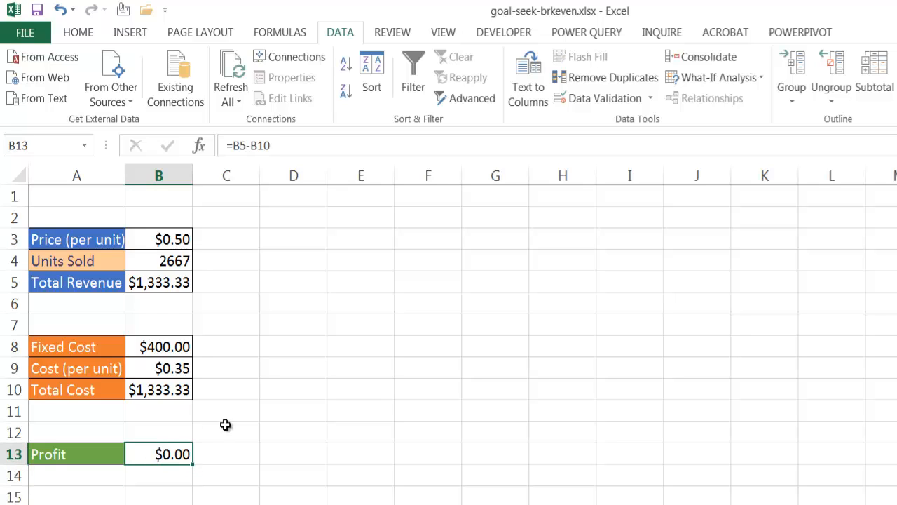
mouse_move(247, 347)
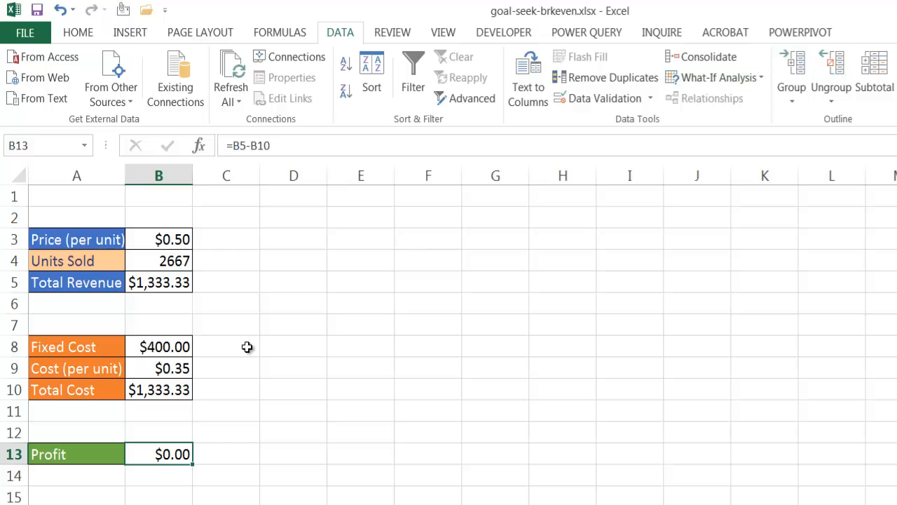
mouse_move(715, 77)
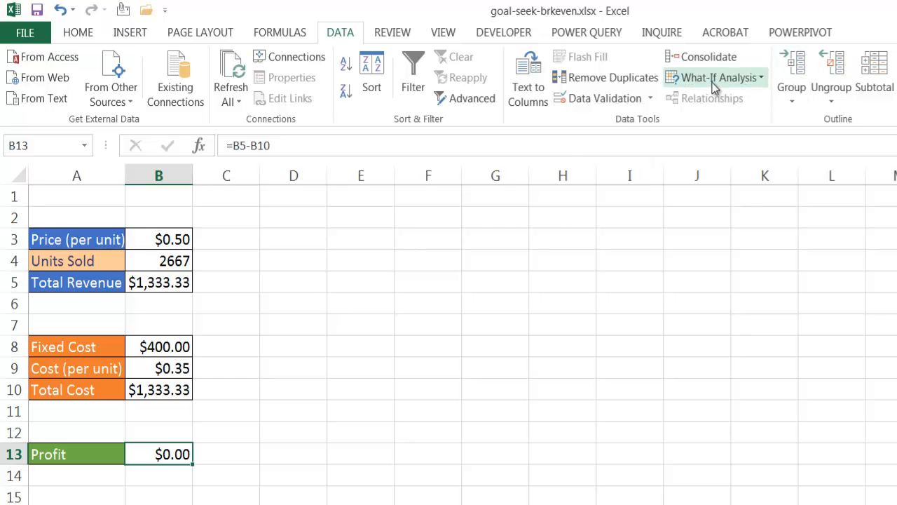
Run Goal Seek again to set Profit B13 to 100 by changing B4.
click(715, 77)
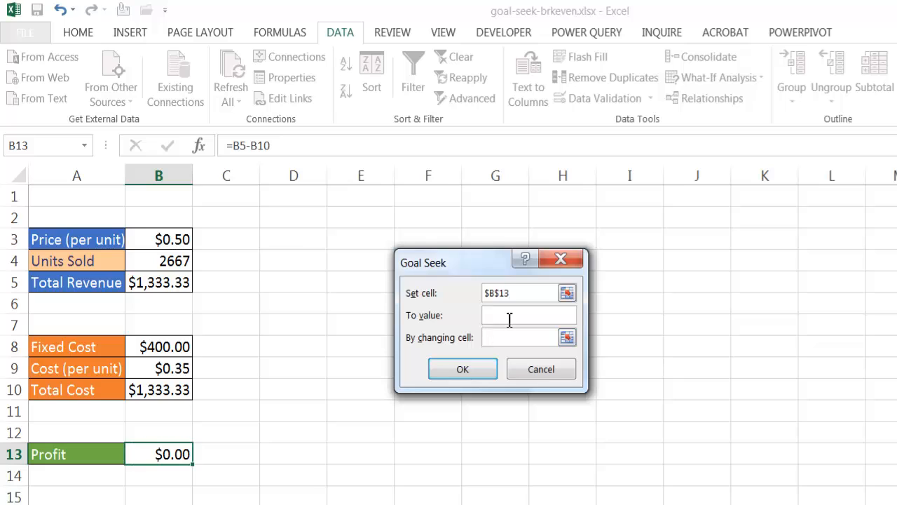
text(1000)
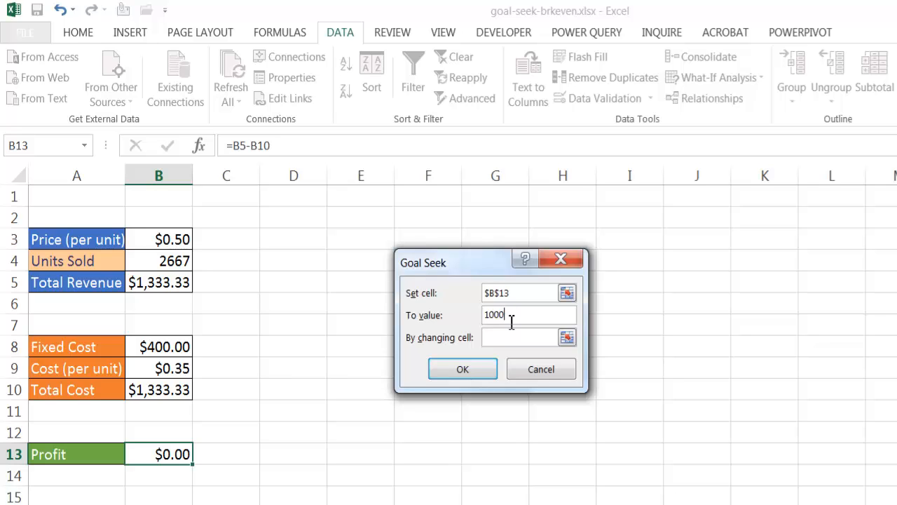
key(Backspace)
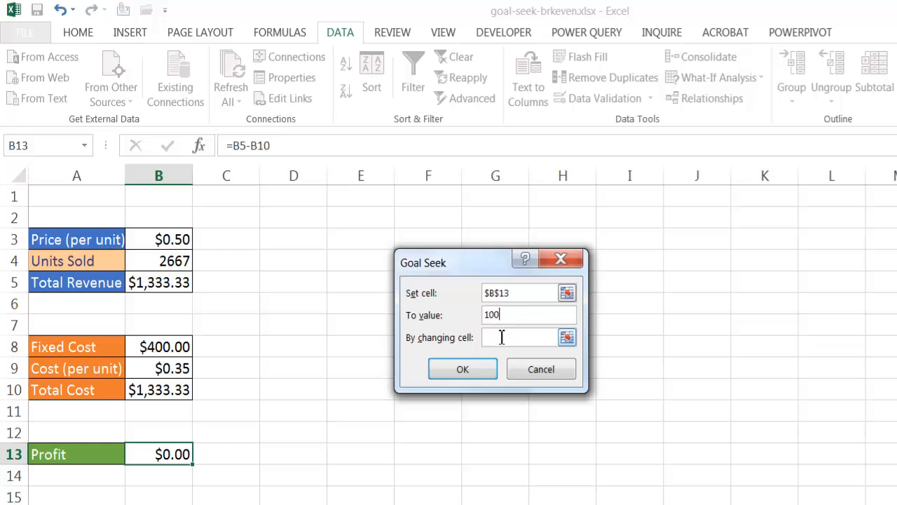
click(158, 260)
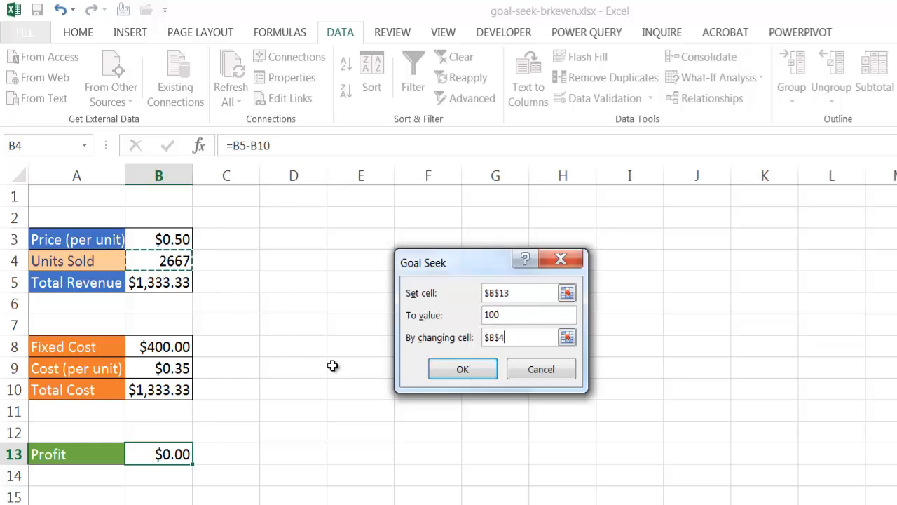
click(462, 369)
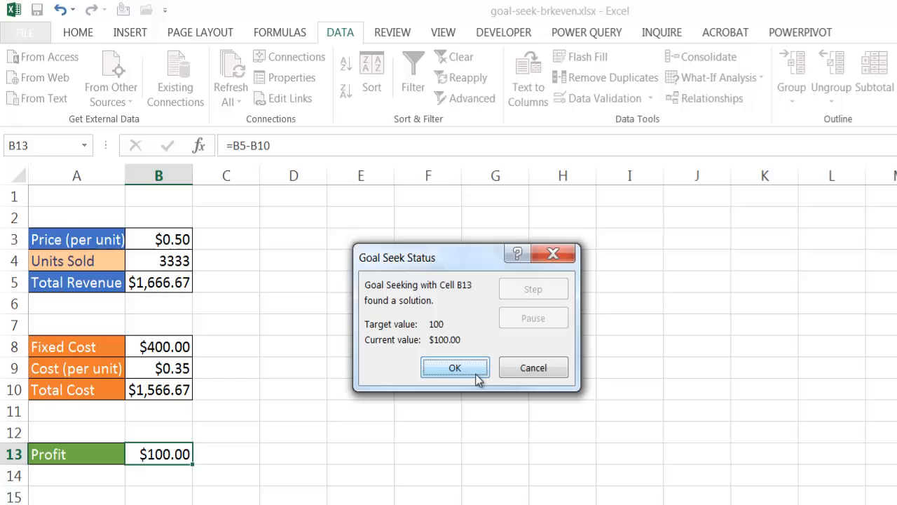
Accept the $100-profit result and select B4 to see 3333.3333 units.
click(454, 368)
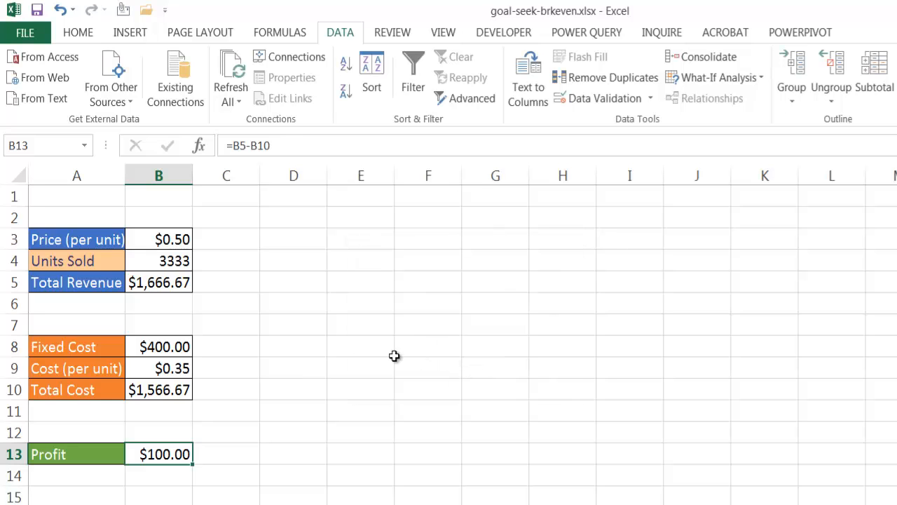
click(158, 260)
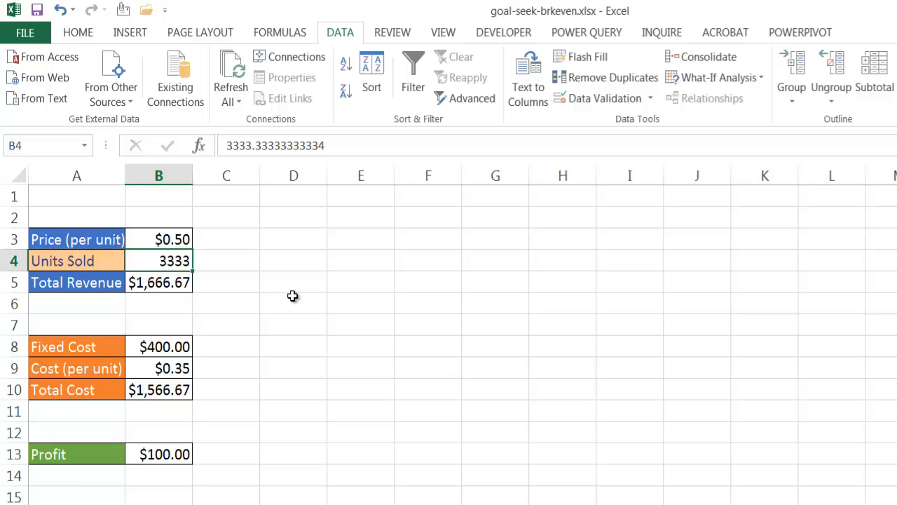
mouse_move(395, 422)
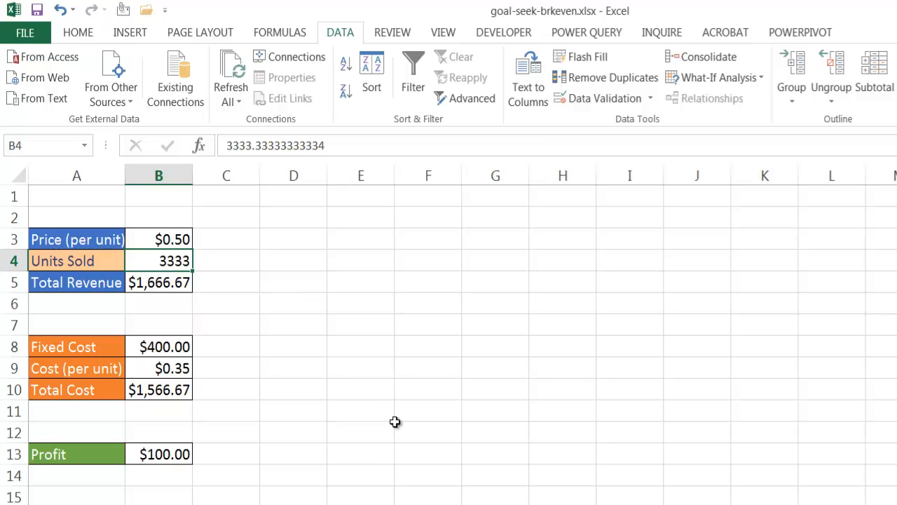